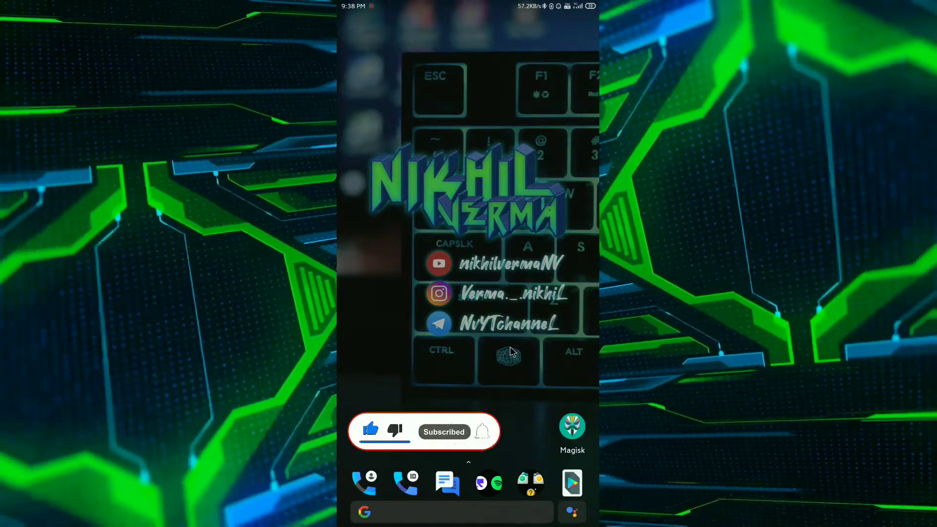
- Launch Magisk Manager from the home screen to view Magisk 20.4 status
left_click(481, 431)
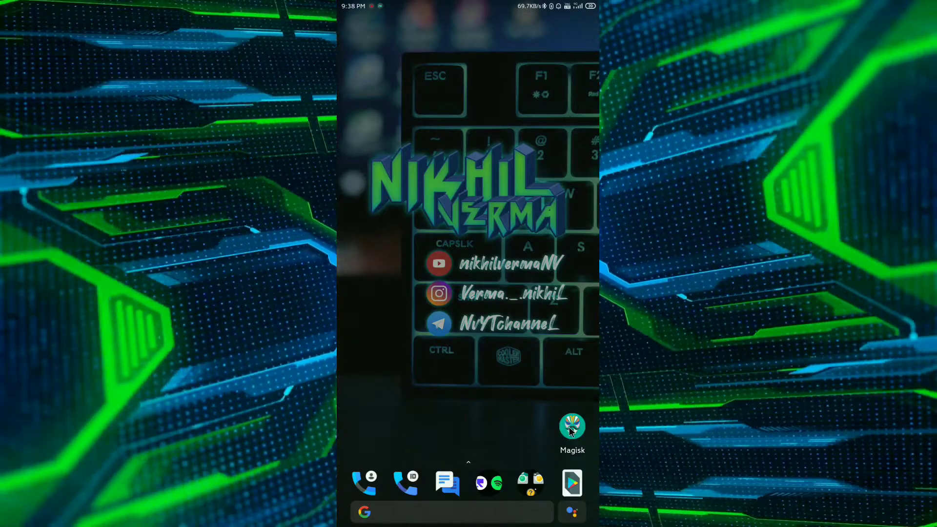
left_click(572, 427)
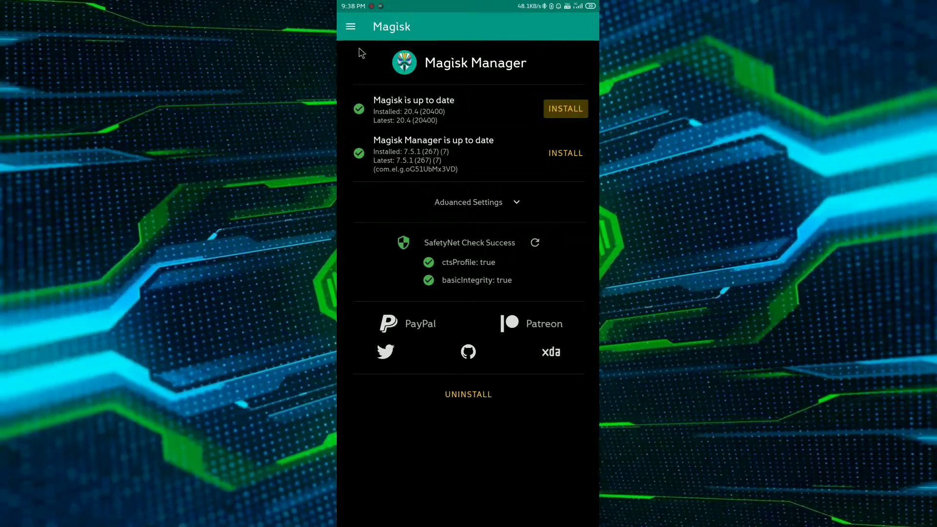
- Switch on Magisk Hide in Magisk Manager's Settings
left_click(351, 26)
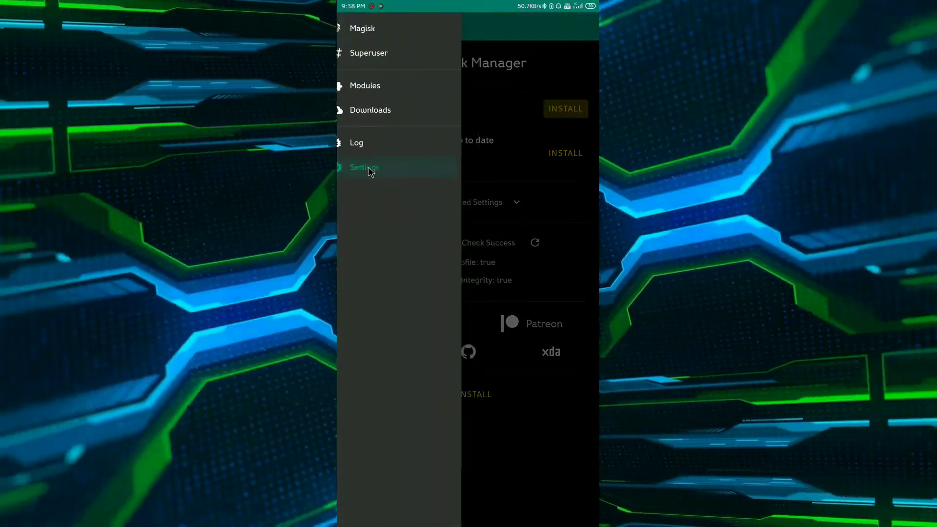
left_click(364, 167)
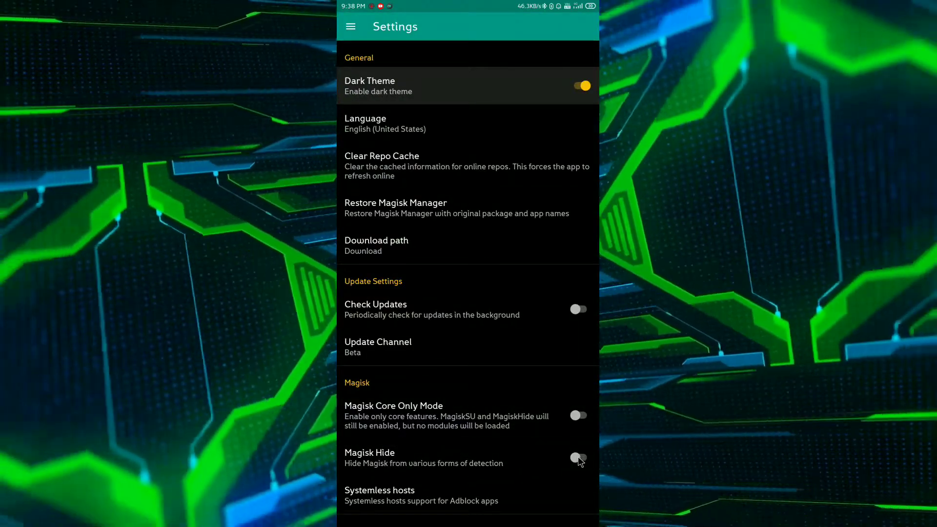
left_click(577, 458)
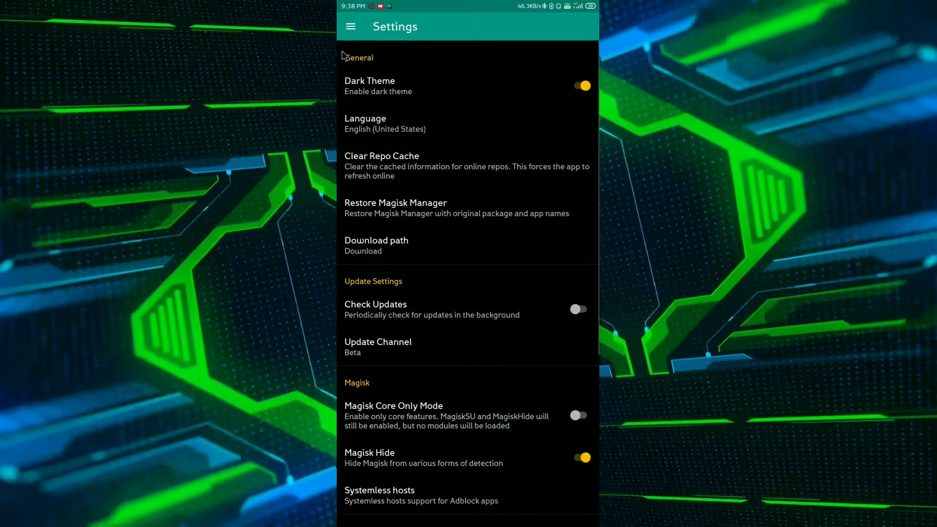
- Go to the Downloads module list and start a search
left_click(351, 26)
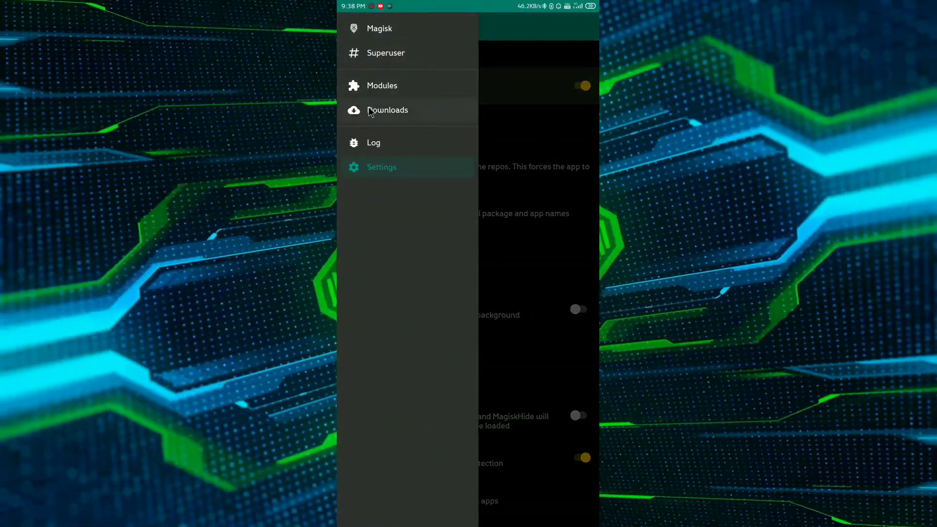
left_click(387, 110)
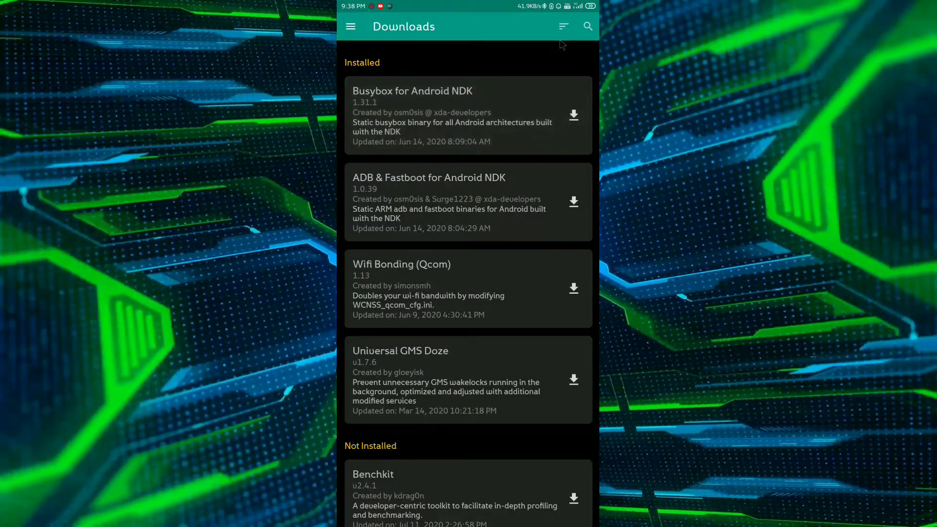
left_click(587, 26)
type("s")
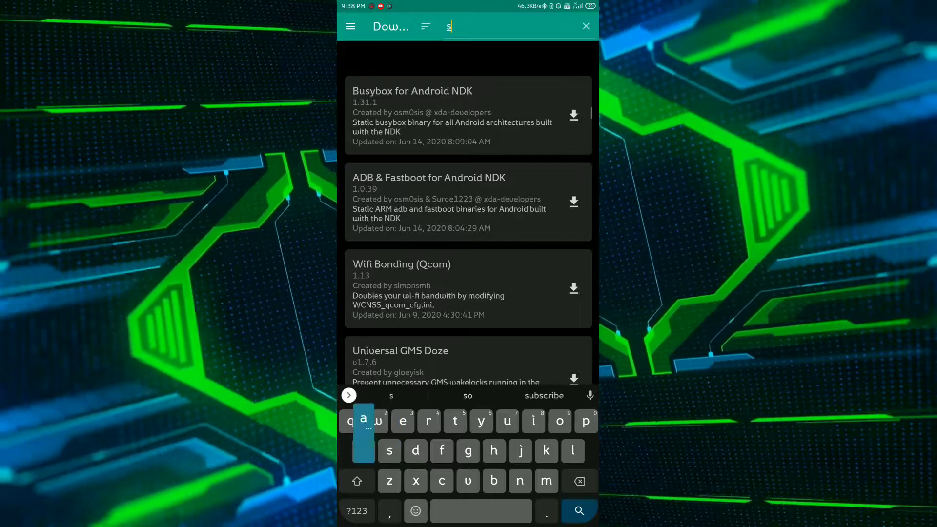
- Search 'saf' to surface MagiskHide Props Config, then return to the status screen
type("af")
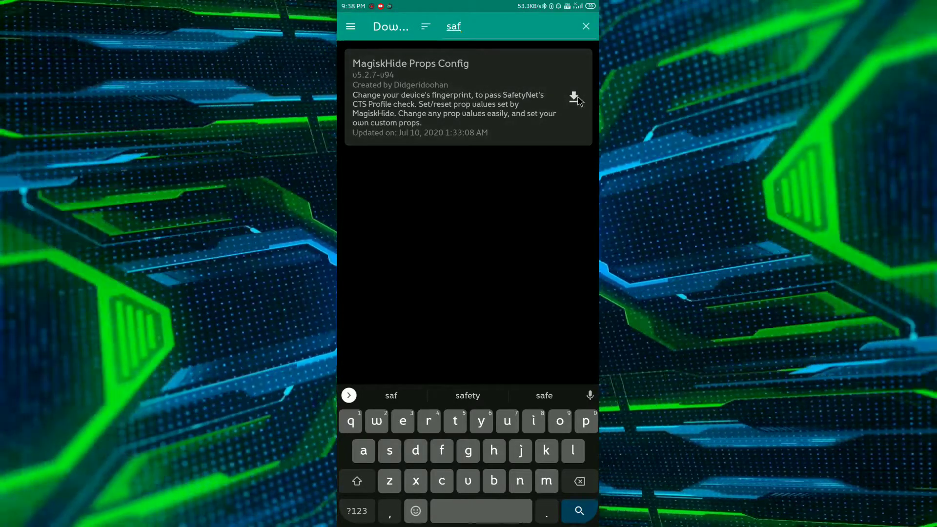
left_click(573, 97)
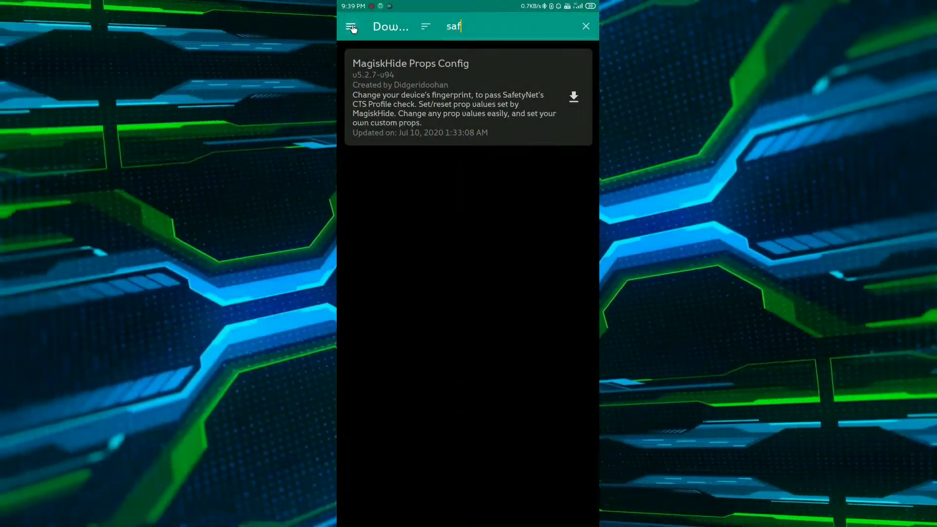
left_click(585, 26)
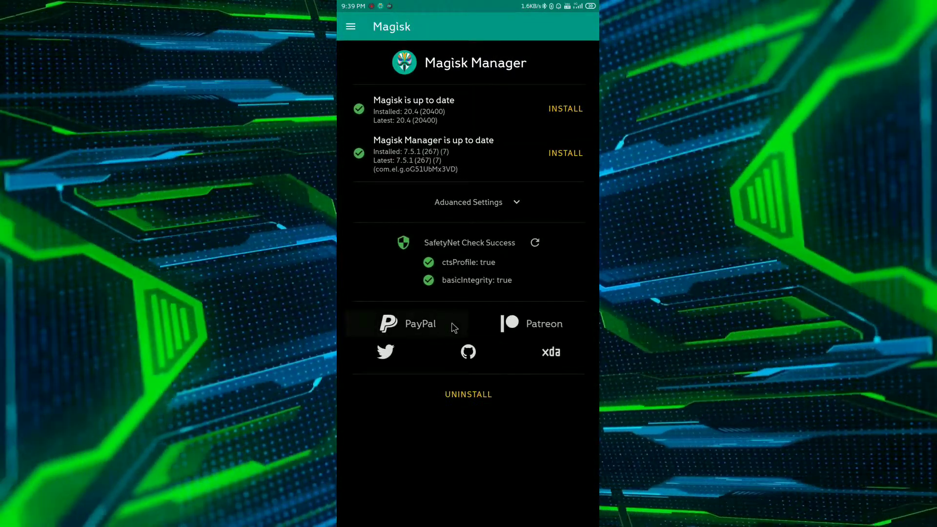
mouse_move(470, 281)
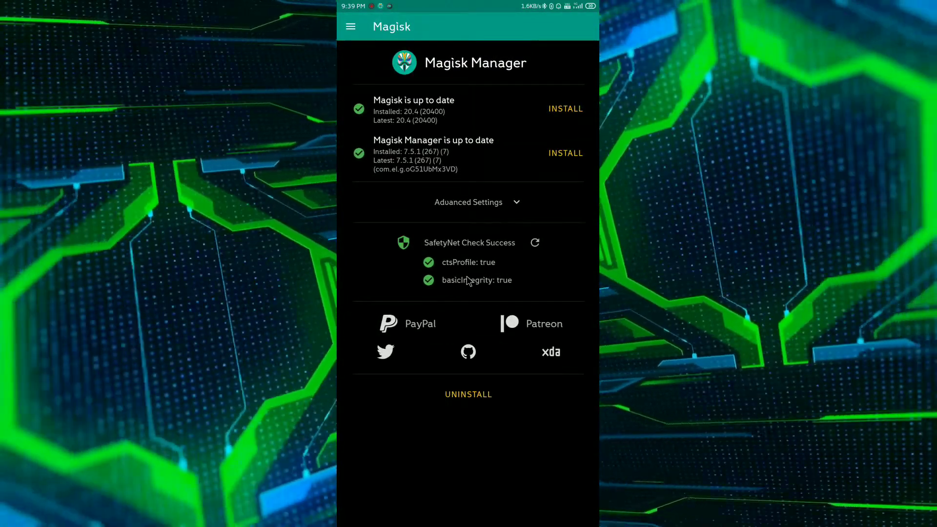